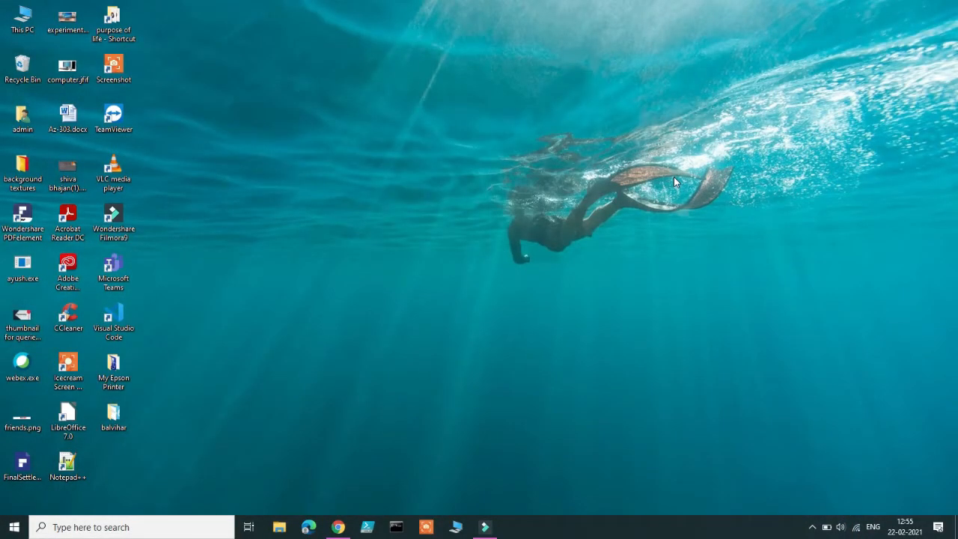
Open the browser to the assignment and launch LibreOffice.
click(339, 527)
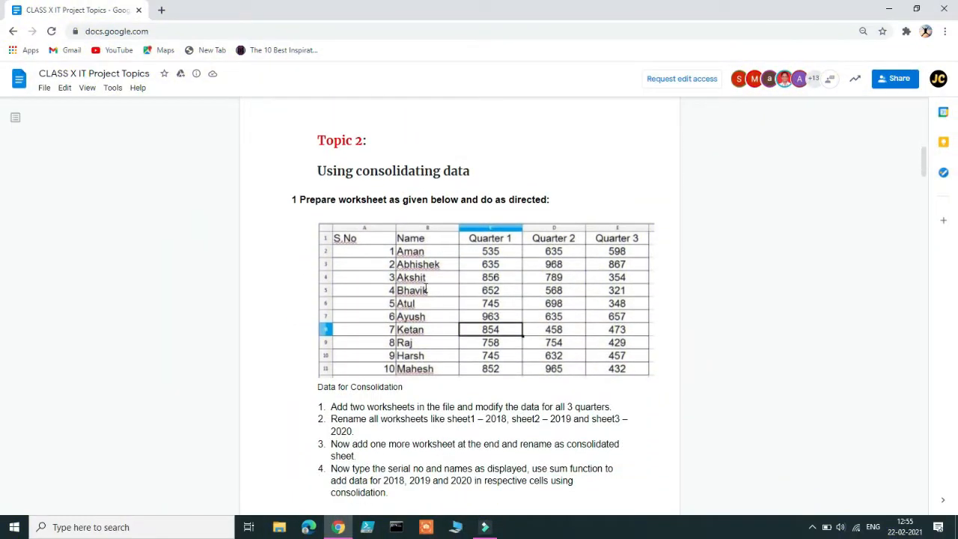
double_click(67, 417)
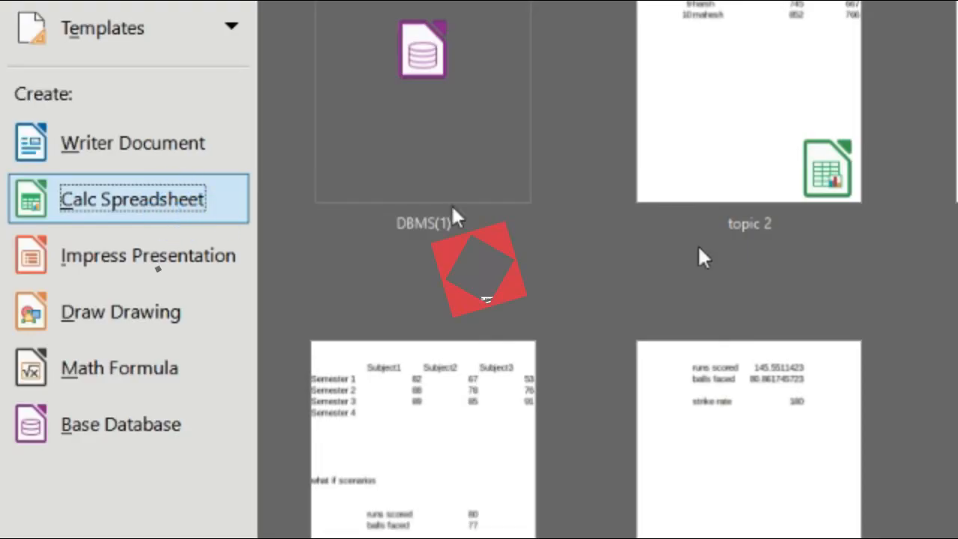
Open the topic 2 workbook and highlight the instruction to add two worksheets.
click(132, 198)
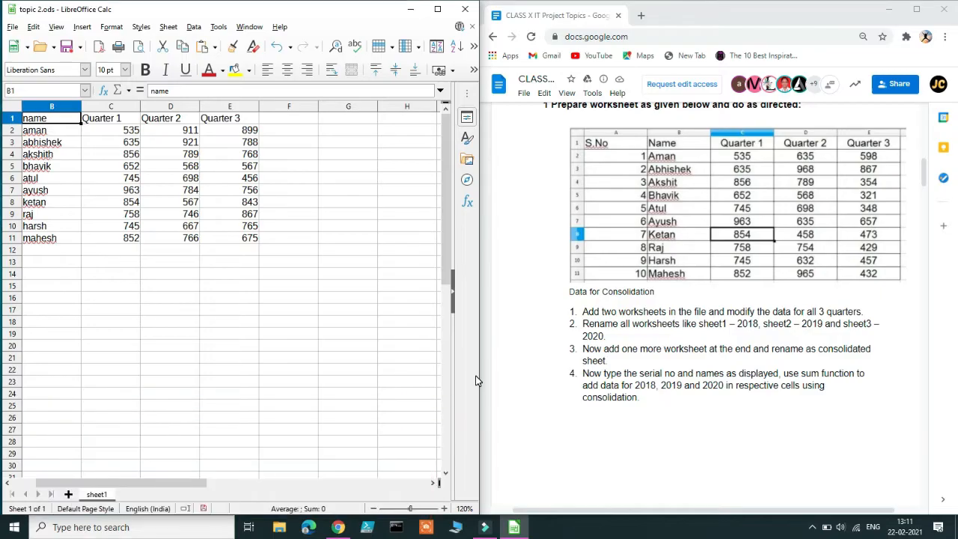
mouse_move(492, 374)
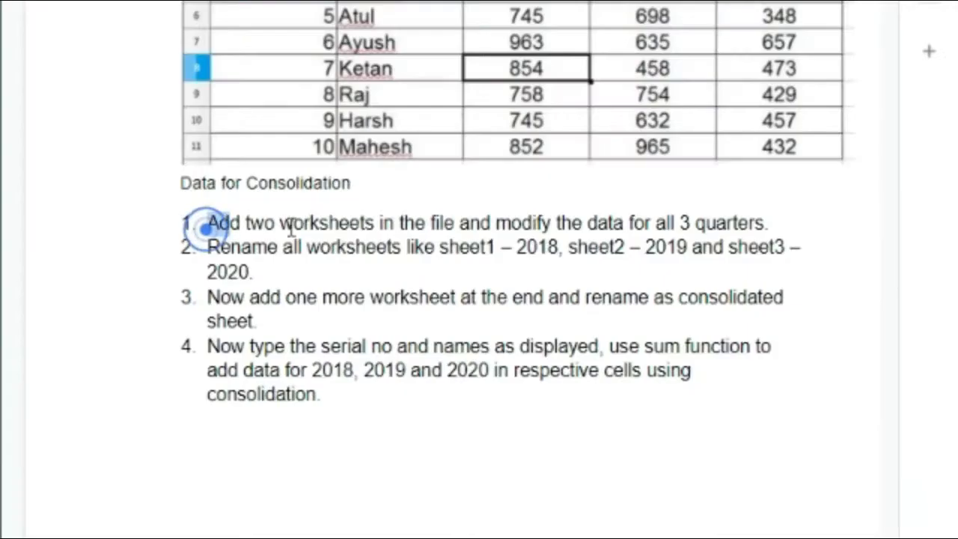
drag(208, 222, 584, 222)
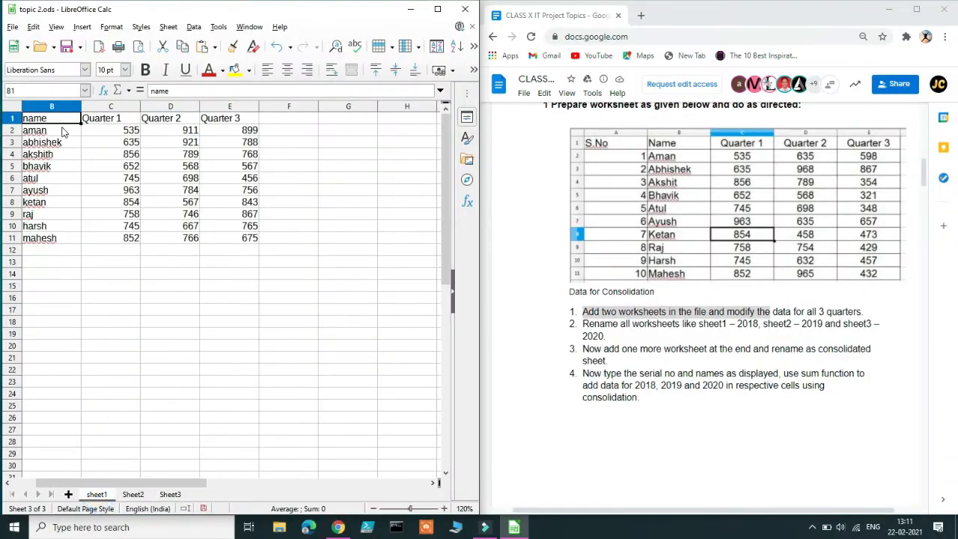
Copy the names and quarter marks from sheet1 onto Sheet2, then move to Sheet3.
drag(34, 117, 250, 237)
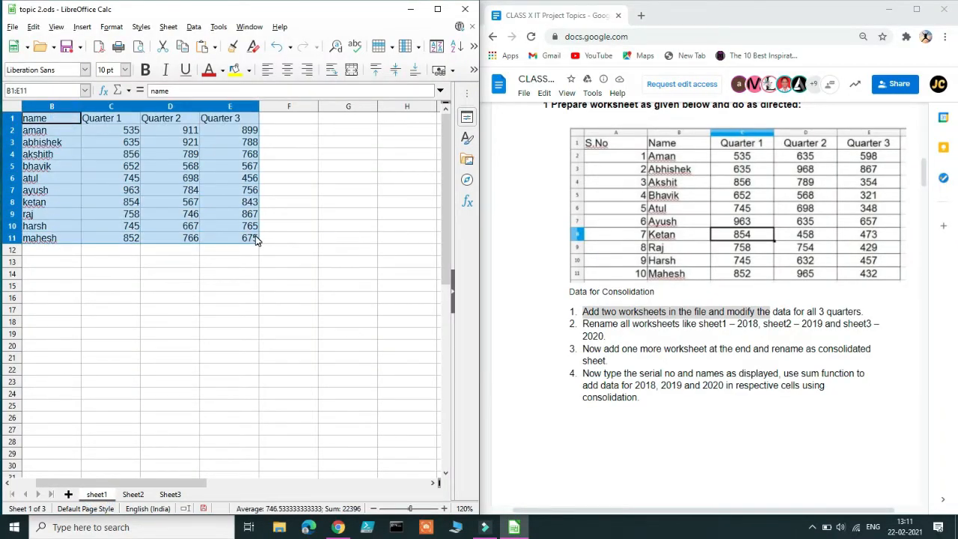
click(132, 495)
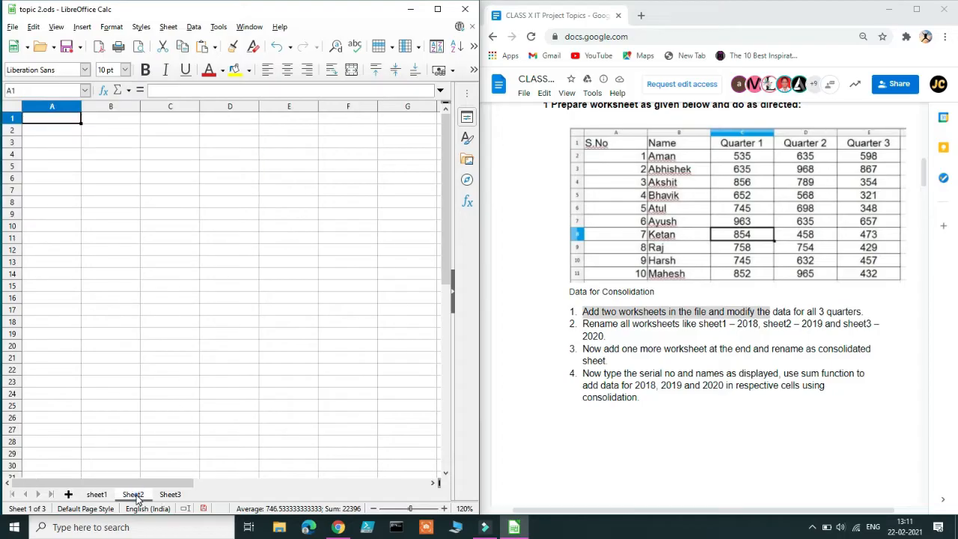
click(132, 495)
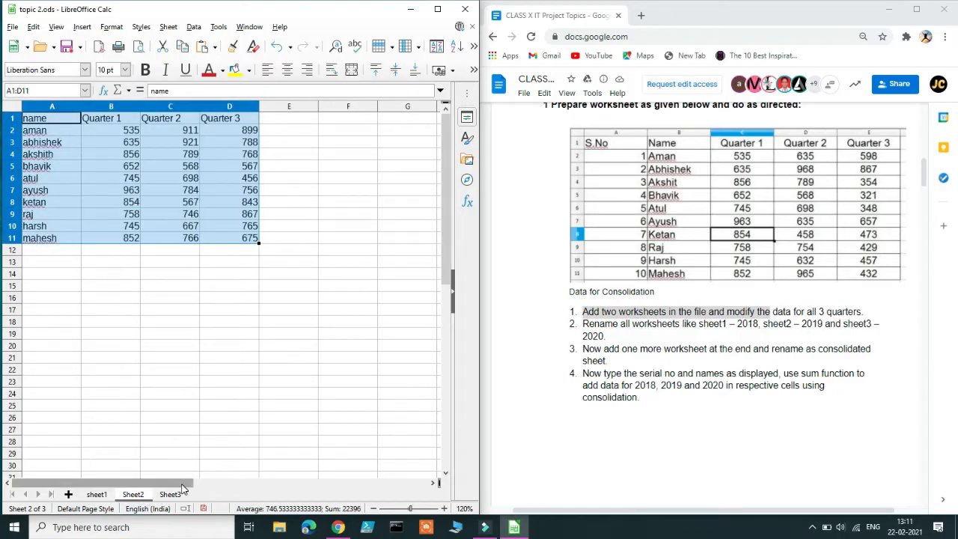
click(169, 494)
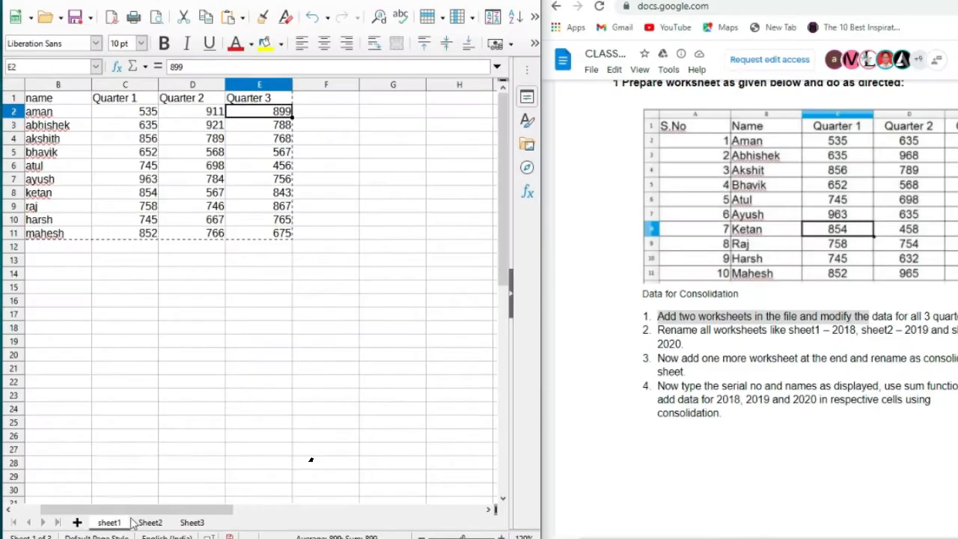
Clear the old quarter marks in B2:D11 on Sheet2.
click(58, 98)
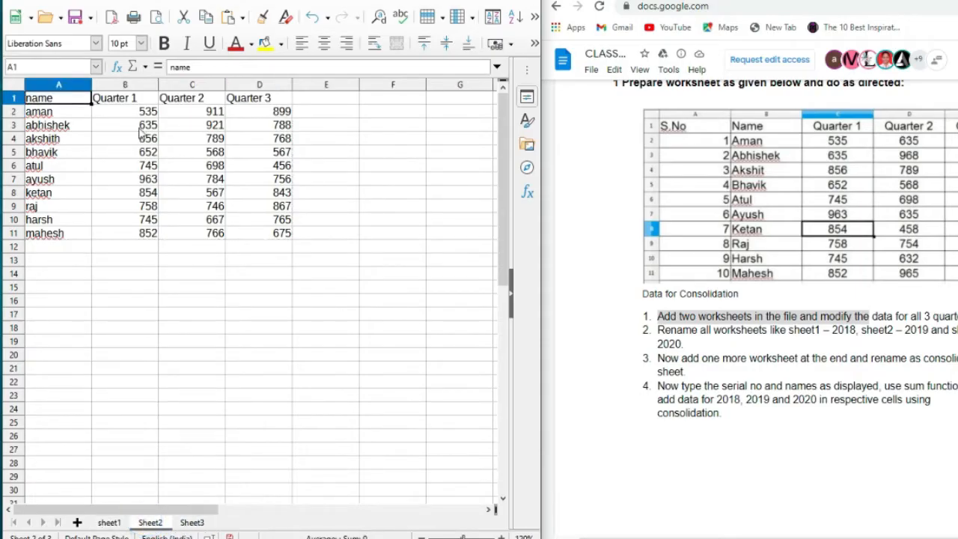
drag(126, 111, 270, 233)
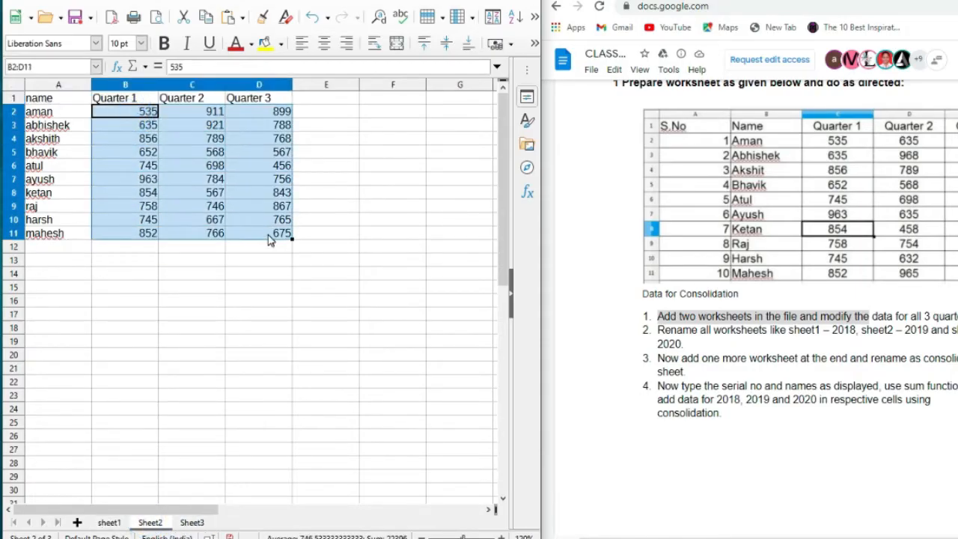
key(Delete)
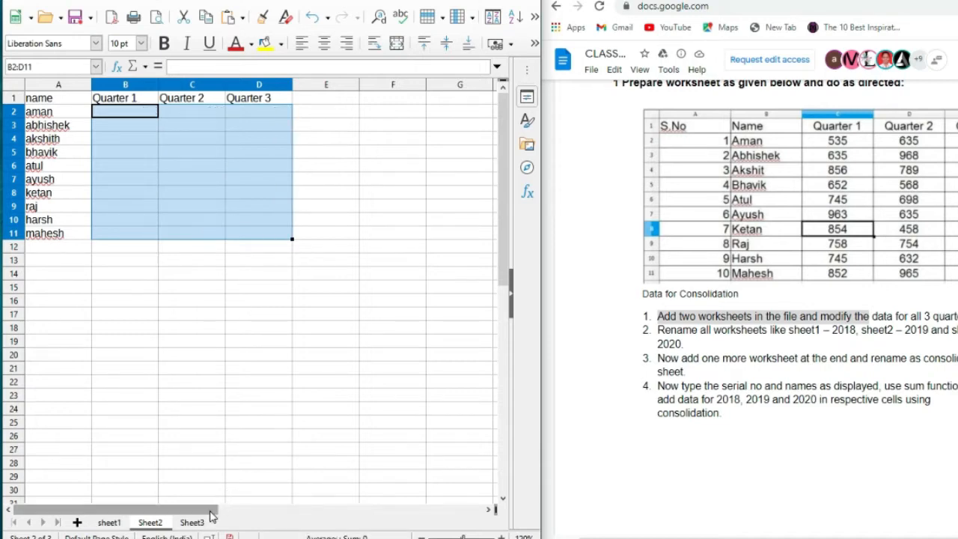
Clear Sheet3's copied marks and start entering new figures such as 8768.
click(192, 521)
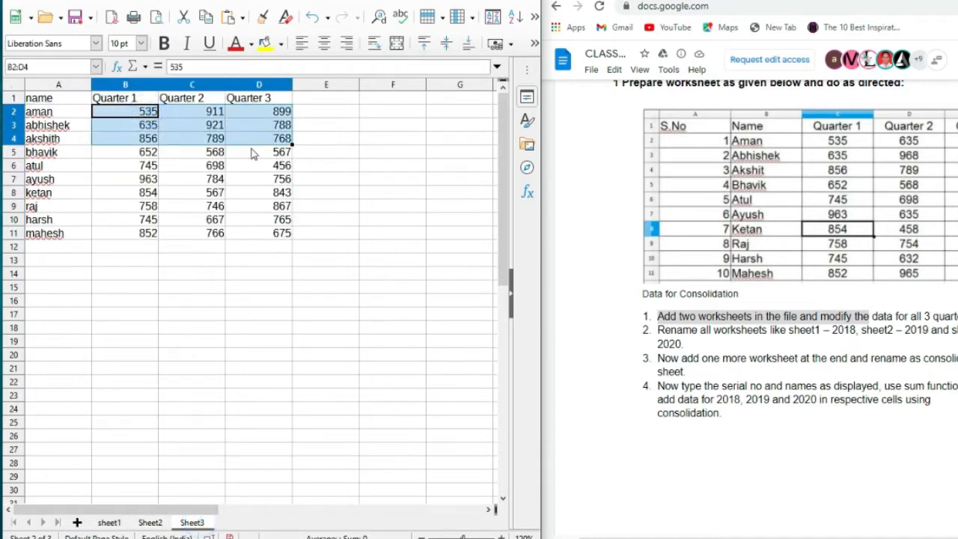
key(Delete)
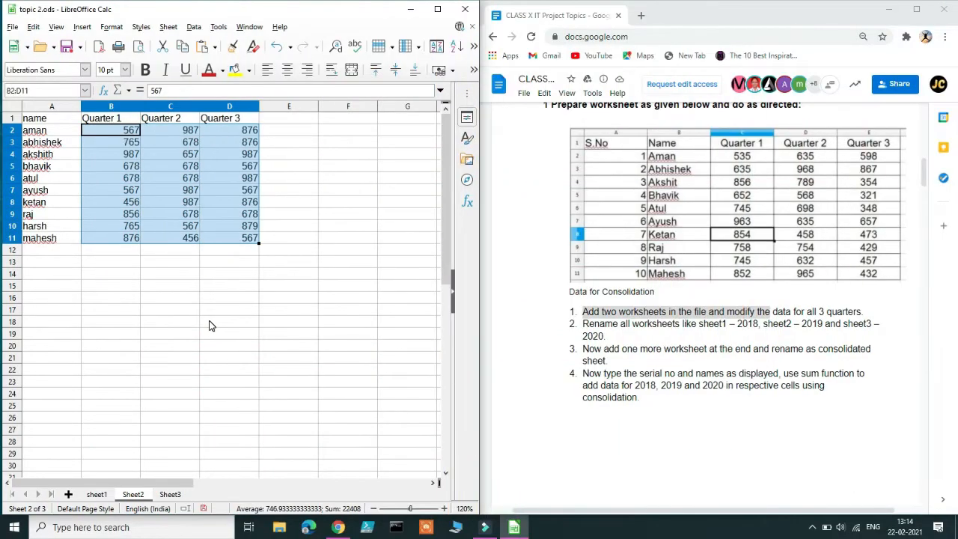
key(Delete)
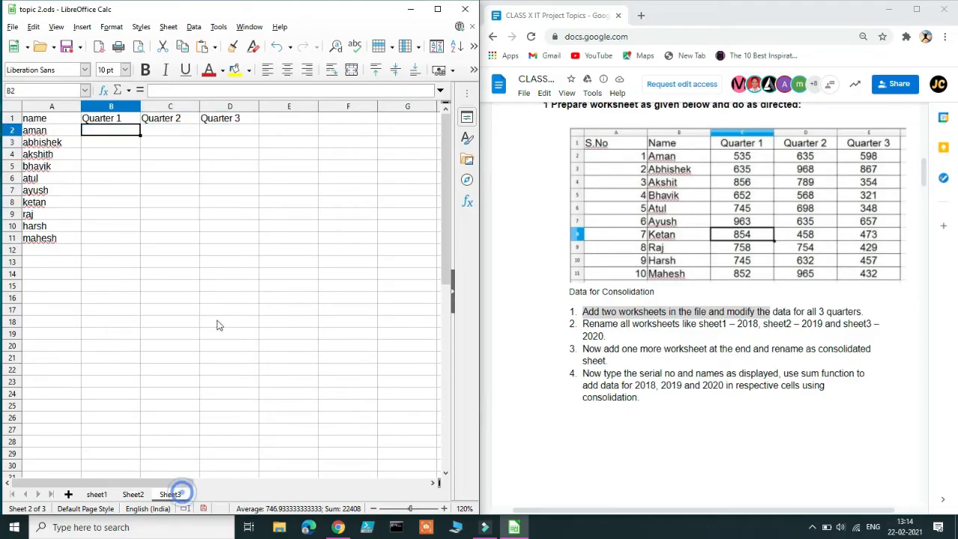
drag(111, 130, 230, 238)
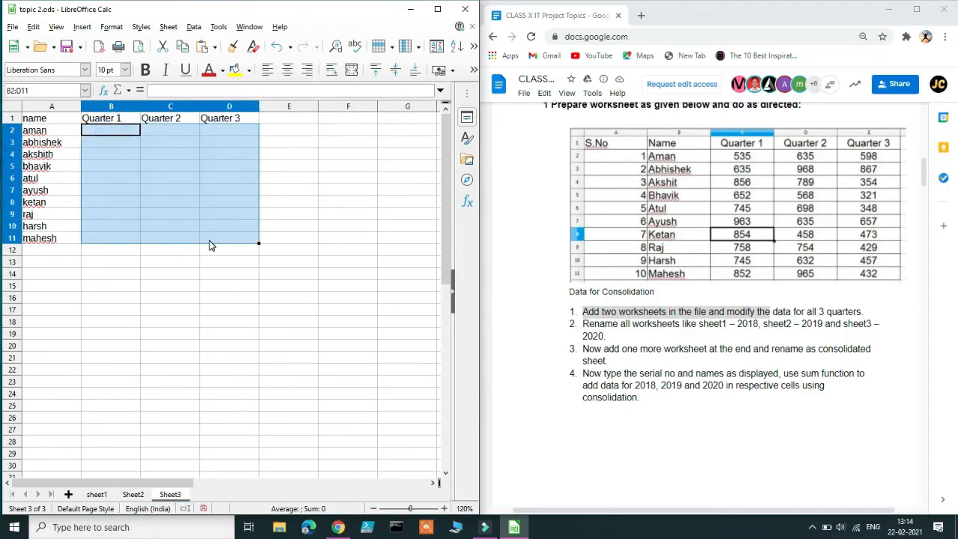
text(8768)
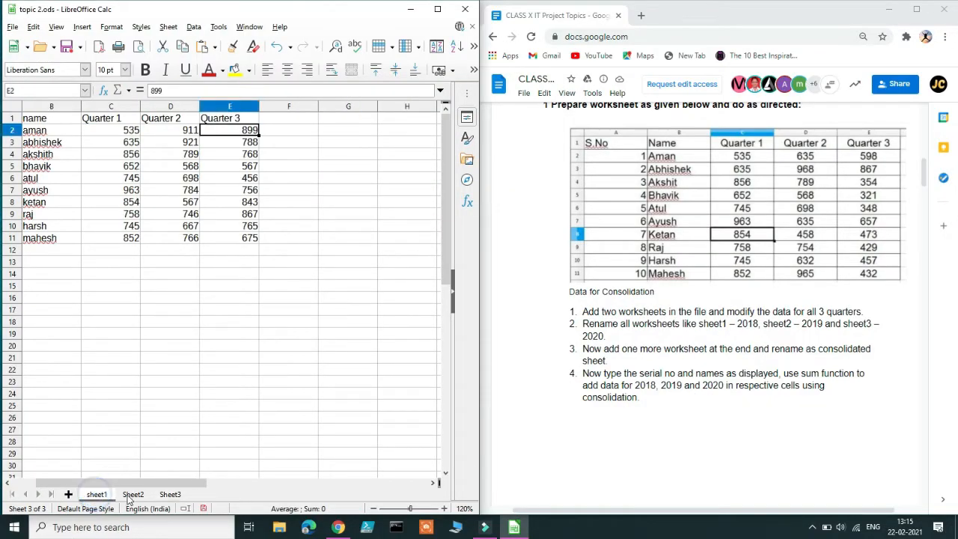
Return to sheet1 and highlight the instruction about renaming sheets to 2018, 2019, 2020.
click(132, 495)
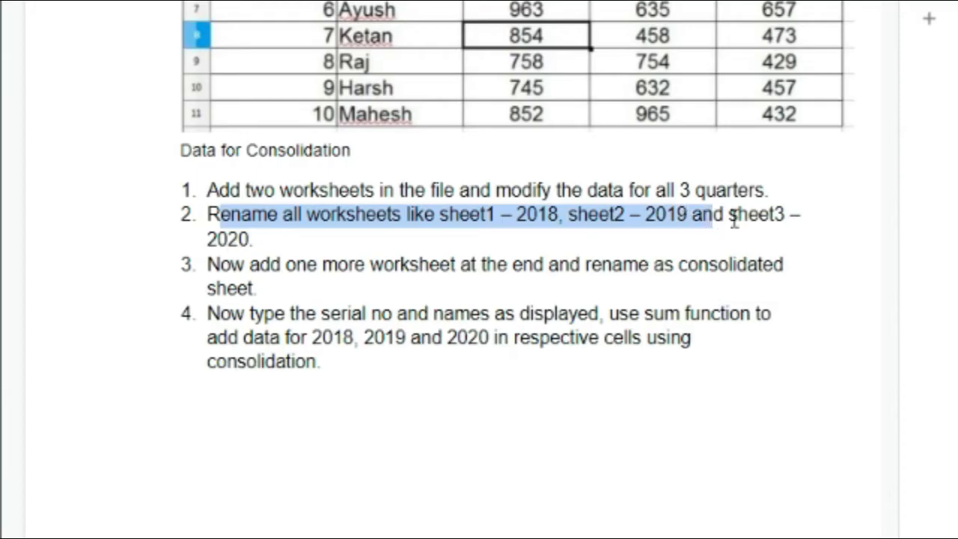
drag(734, 216, 254, 240)
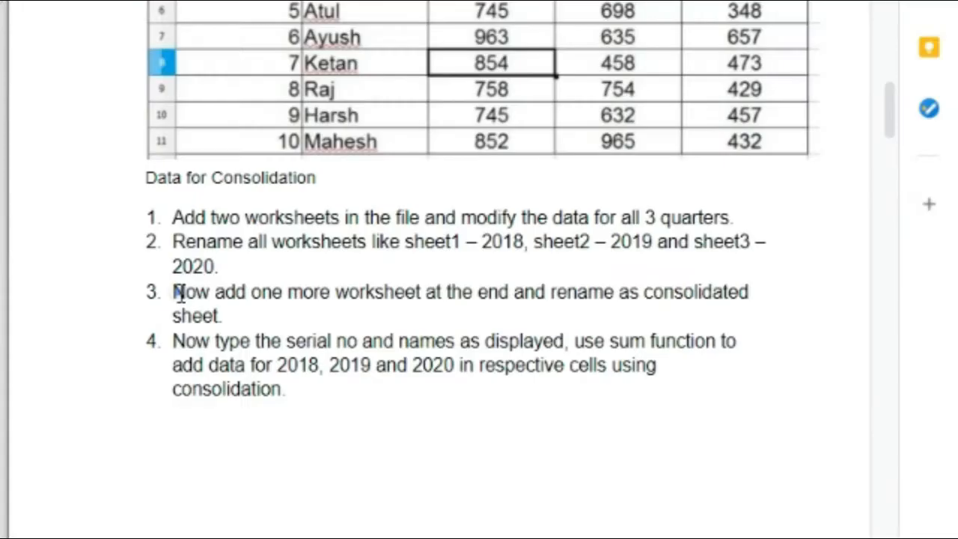
Rename the new fourth sheet to 'consolidated worksheet'.
drag(173, 292, 233, 316)
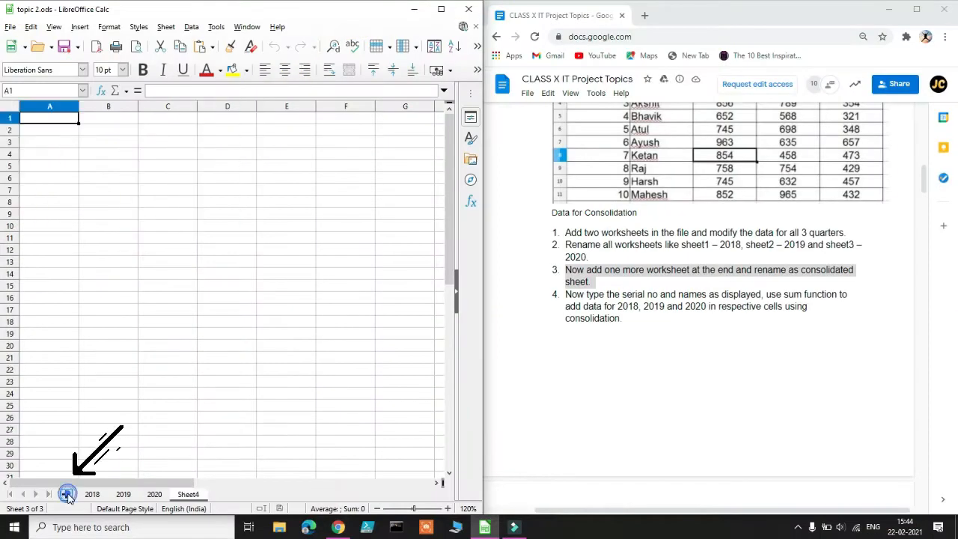
right_click(188, 494)
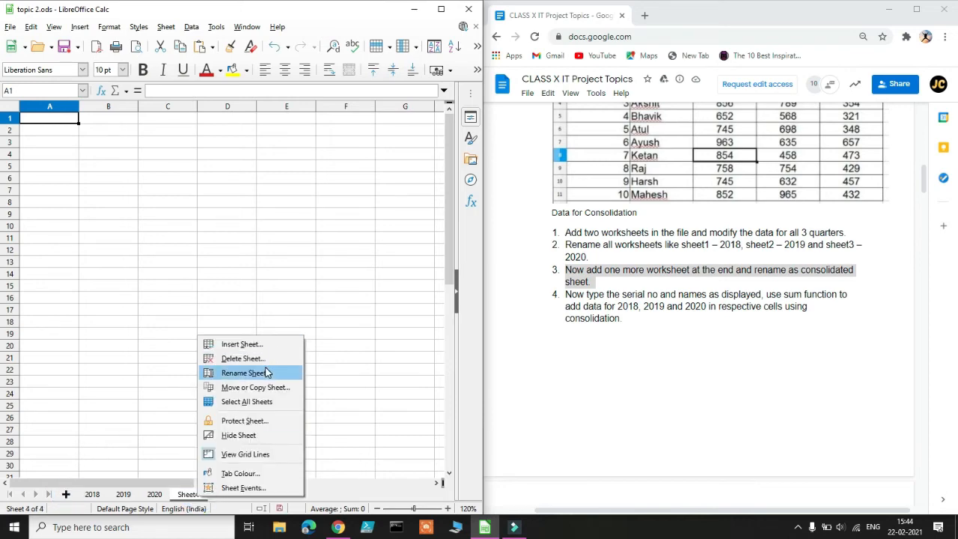
click(243, 373)
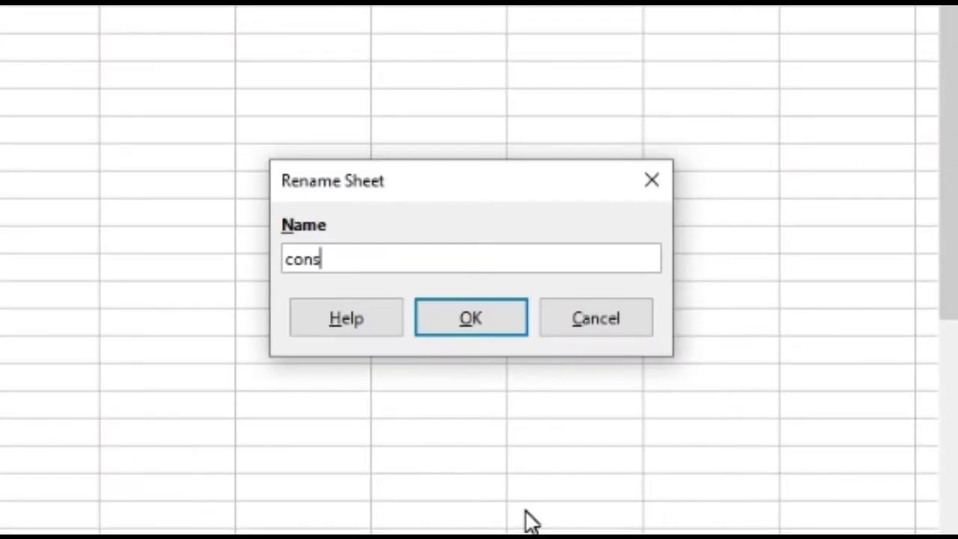
text(olidated wor)
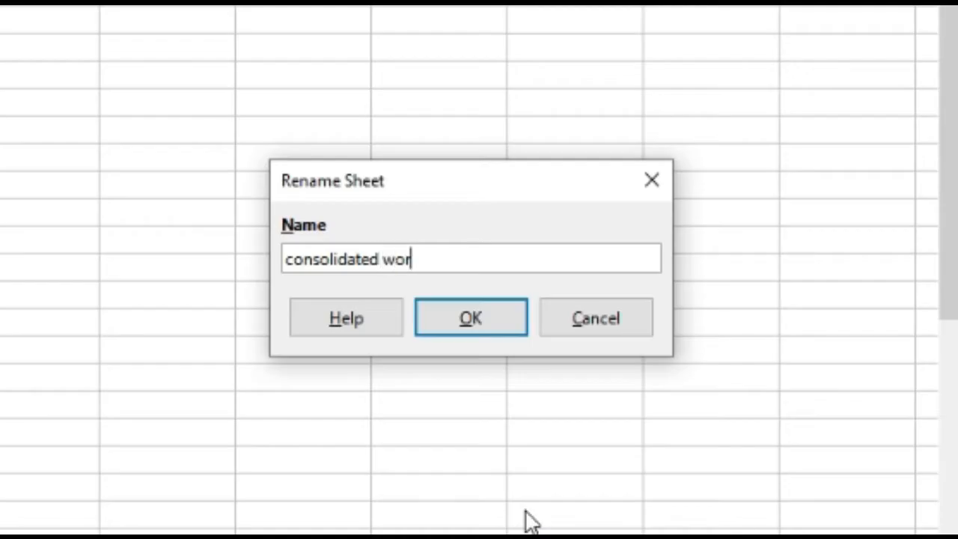
text(ksheet)
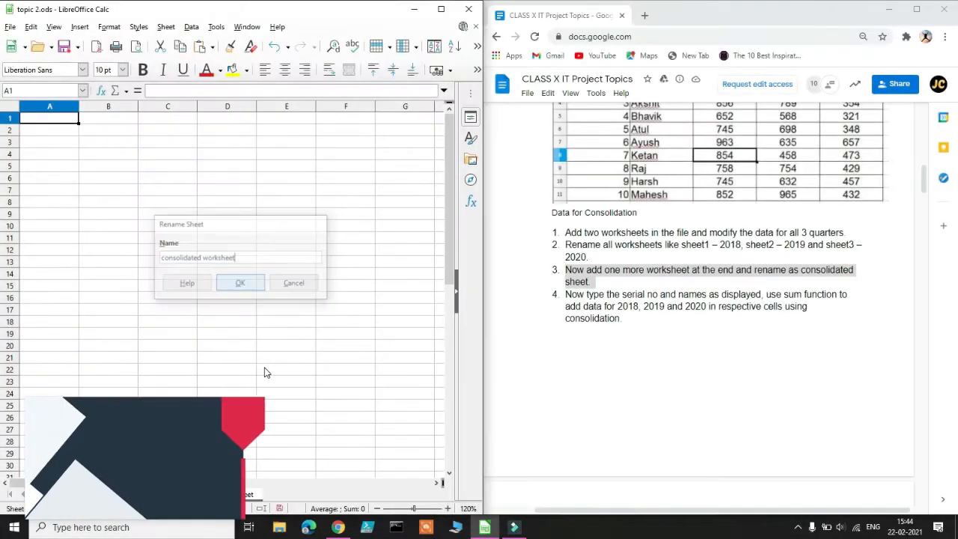
click(240, 282)
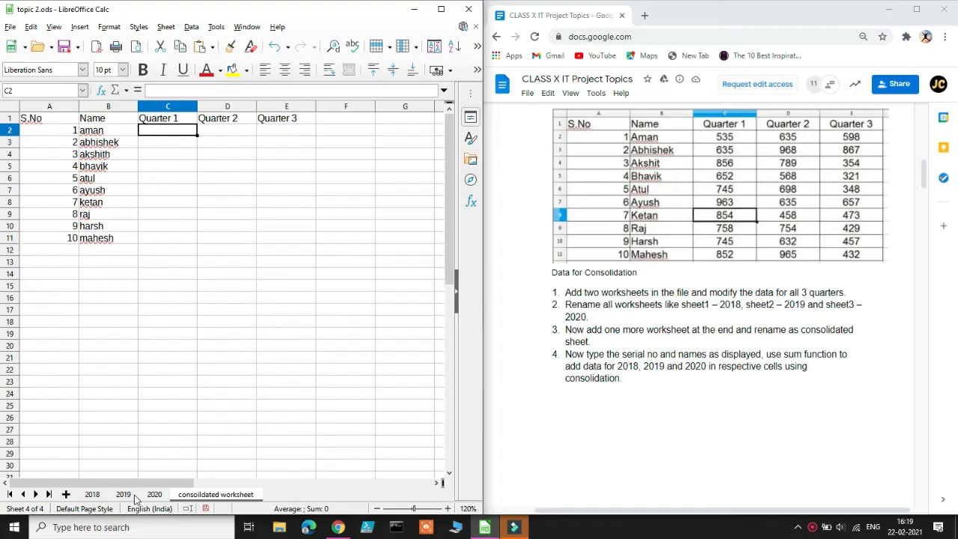
Select the 2018 sheet's quarterly figures and define them as a named range.
click(93, 494)
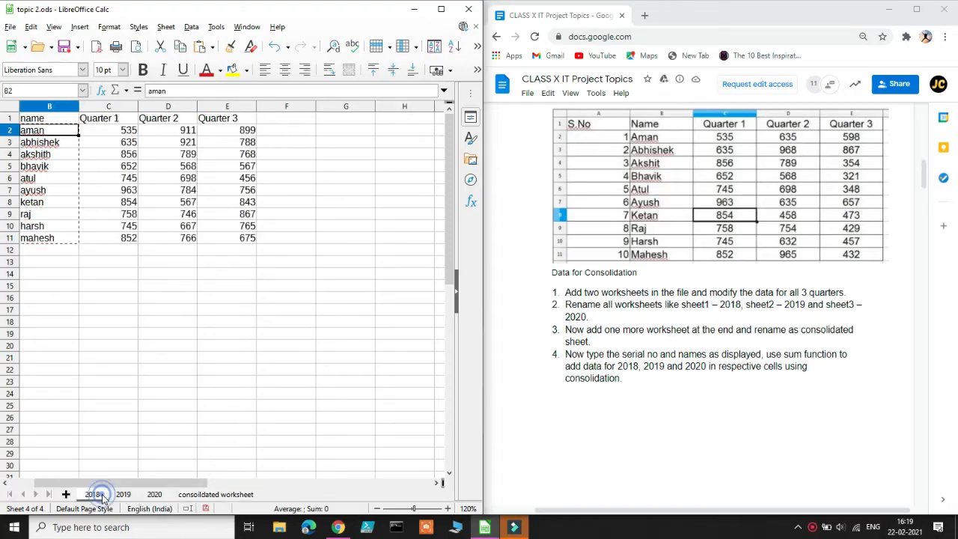
click(91, 494)
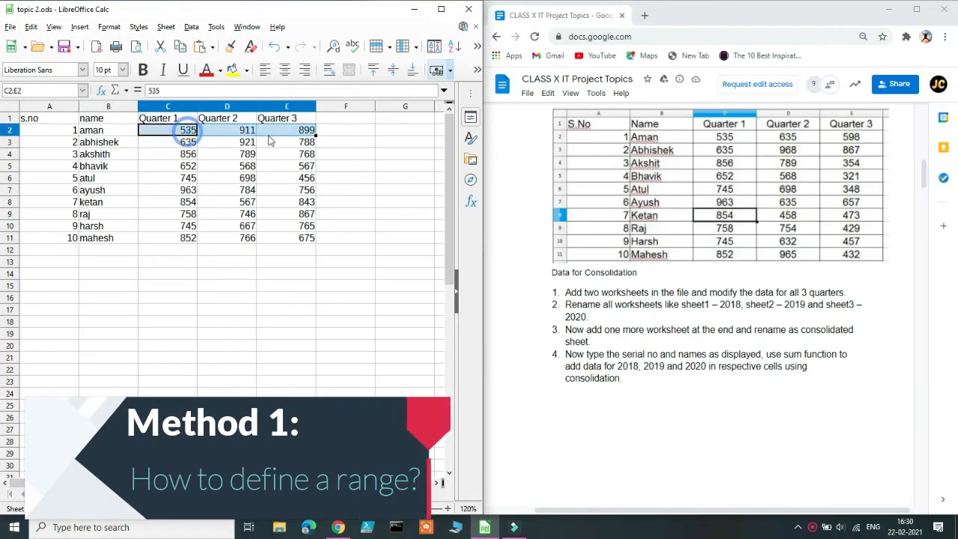
click(227, 261)
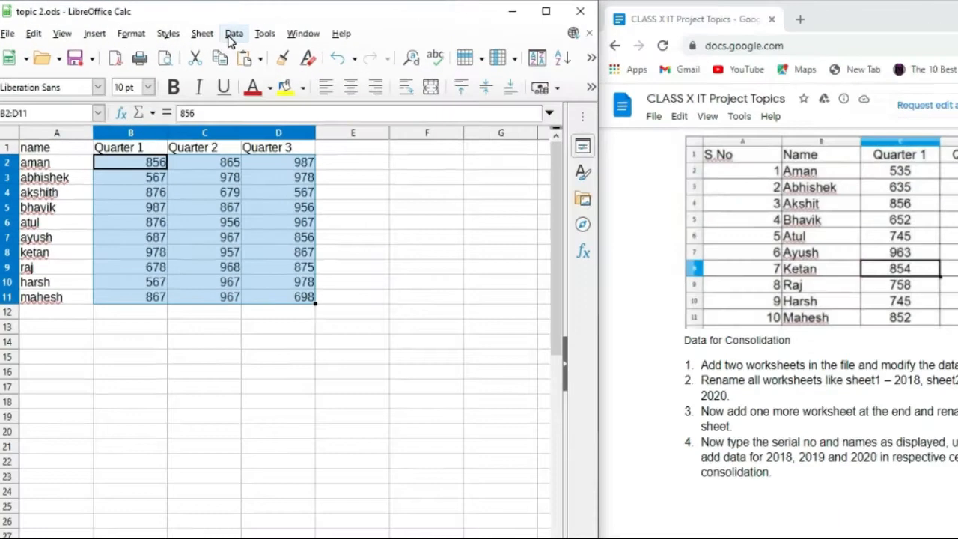
click(234, 33)
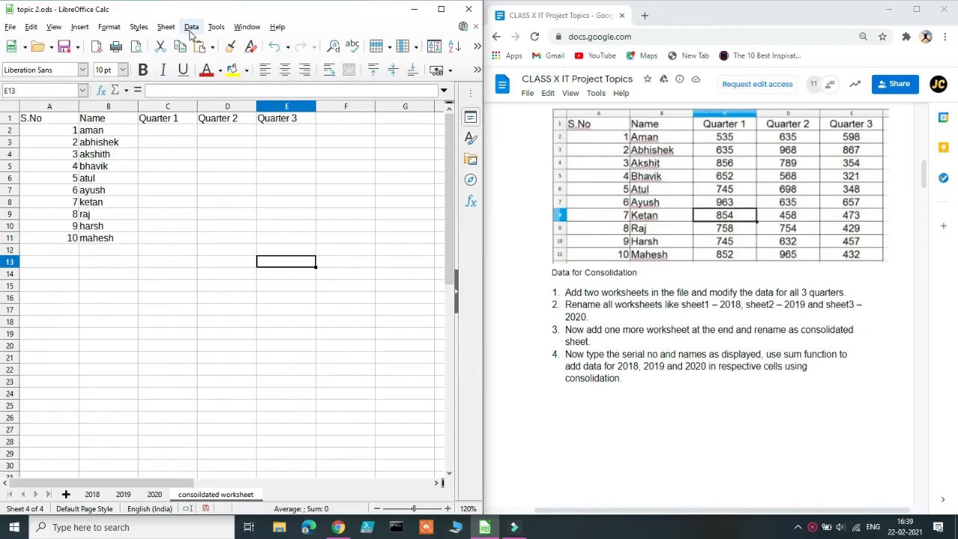
Start a Data > Consolidate with Sum as the function.
click(192, 27)
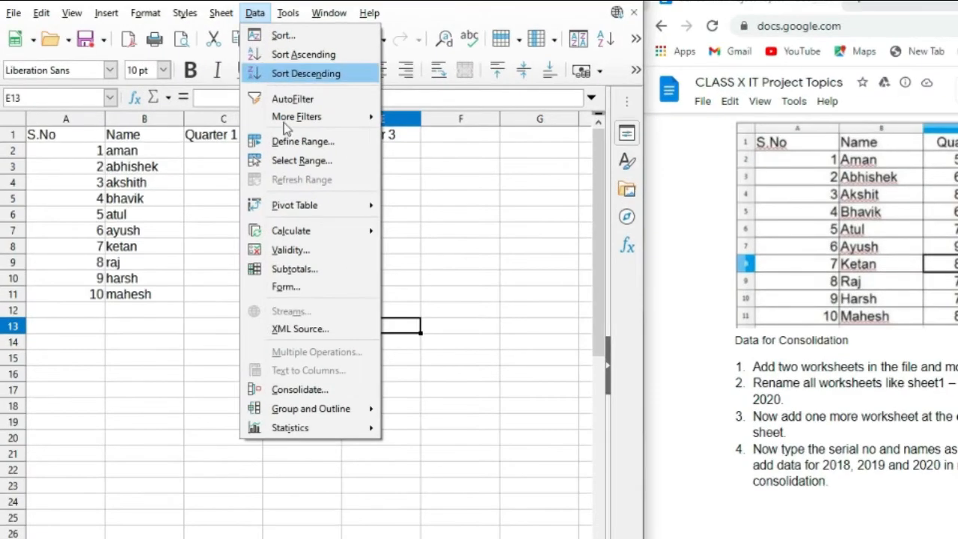
click(300, 390)
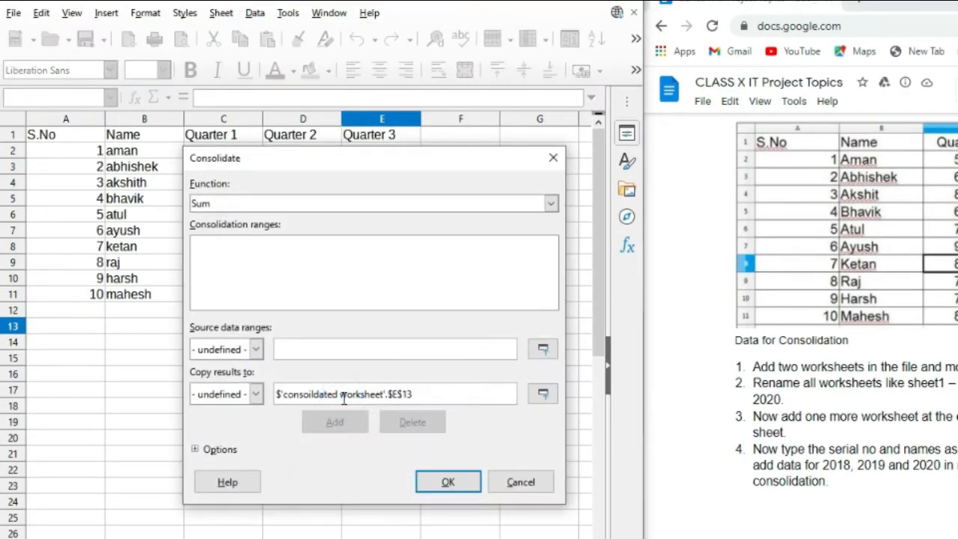
click(551, 204)
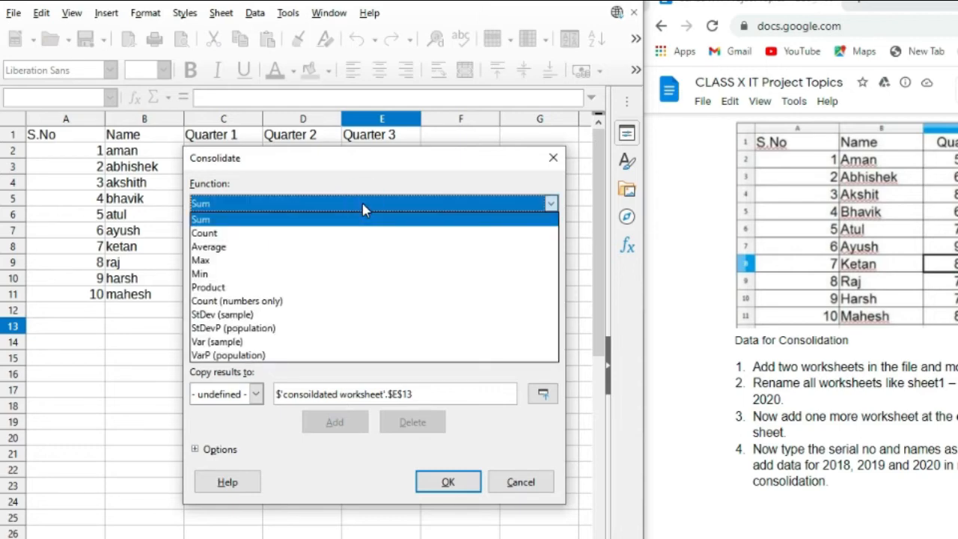
click(201, 219)
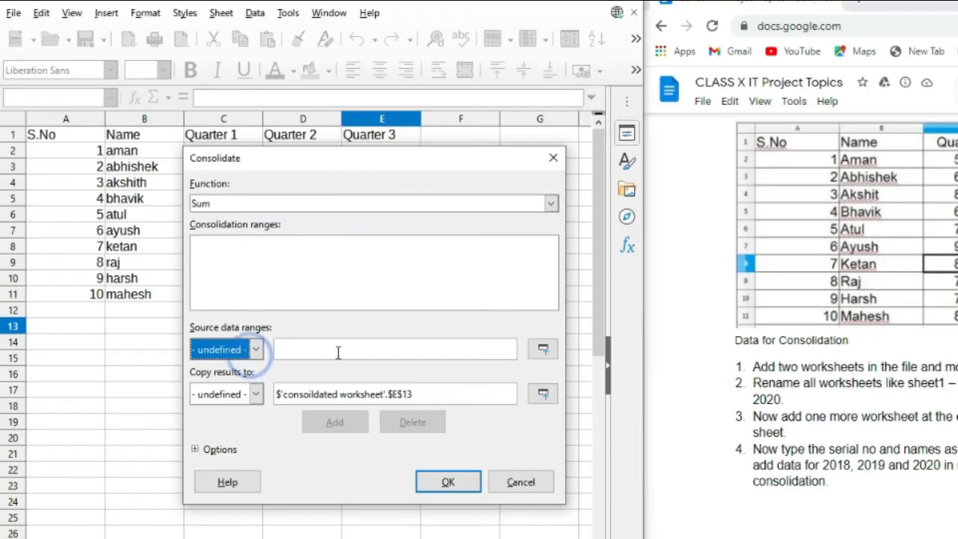
mouse_move(270, 350)
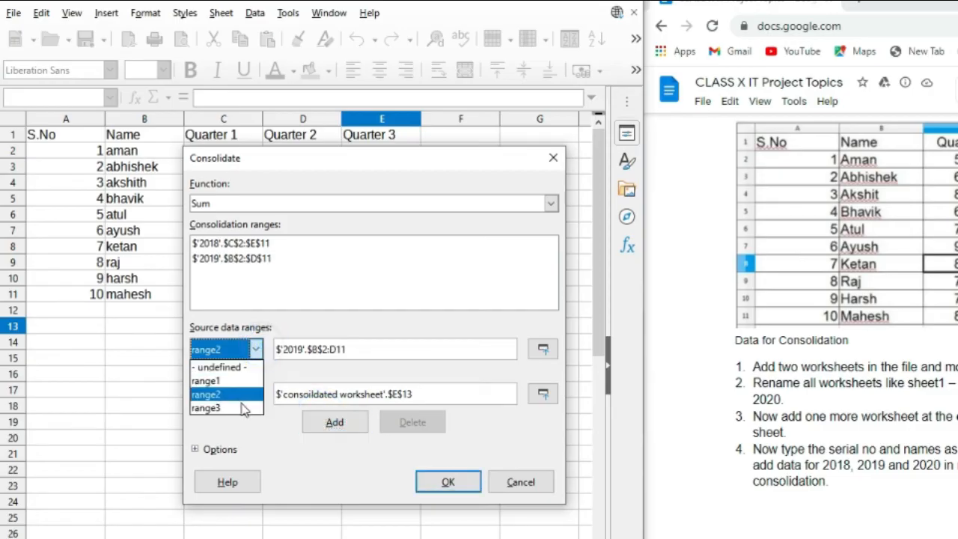
Add range3 as a source, send results to C2 and run the consolidation.
click(206, 408)
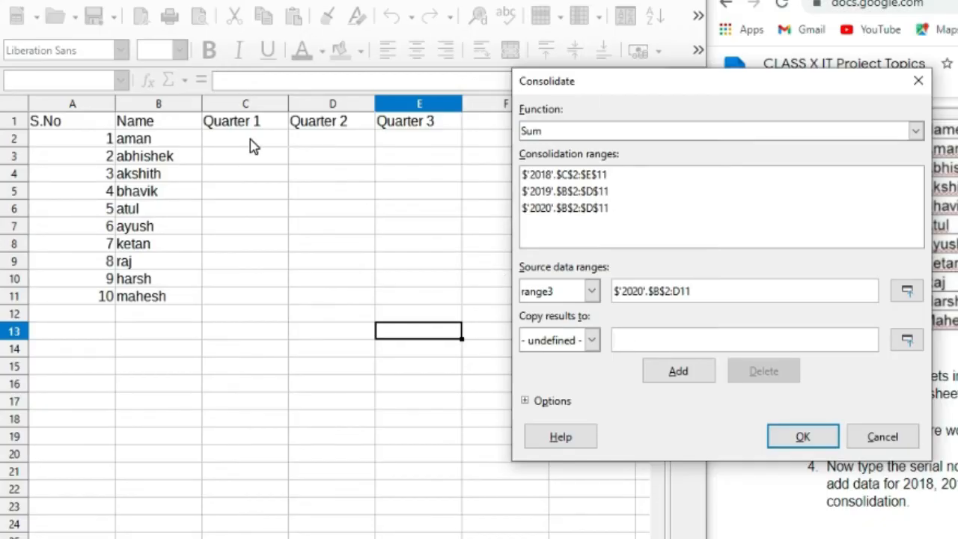
click(908, 339)
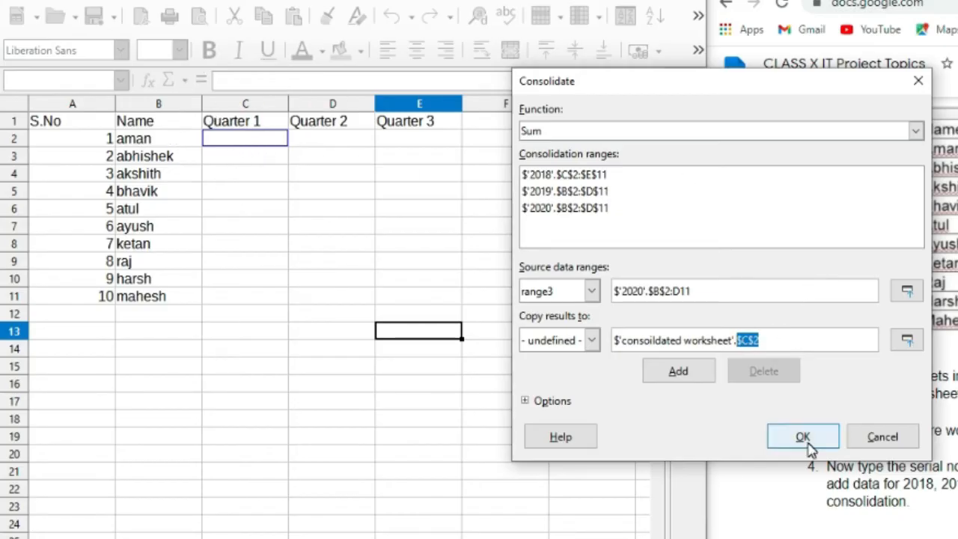
click(802, 437)
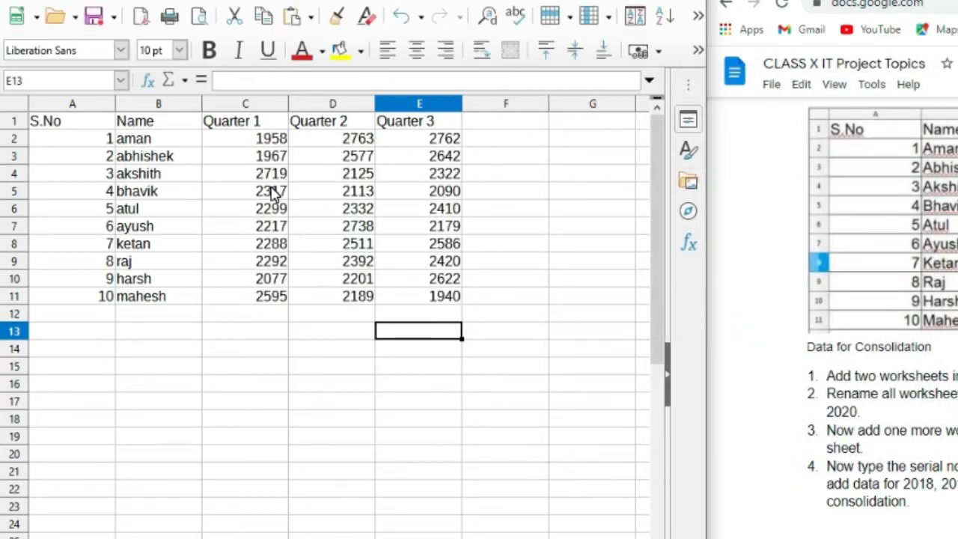
mouse_move(486, 333)
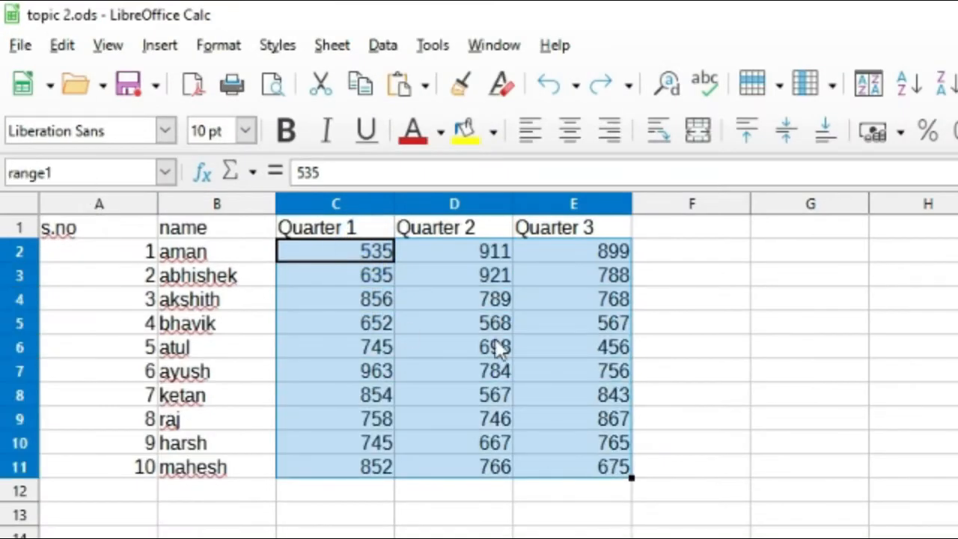
mouse_move(165, 172)
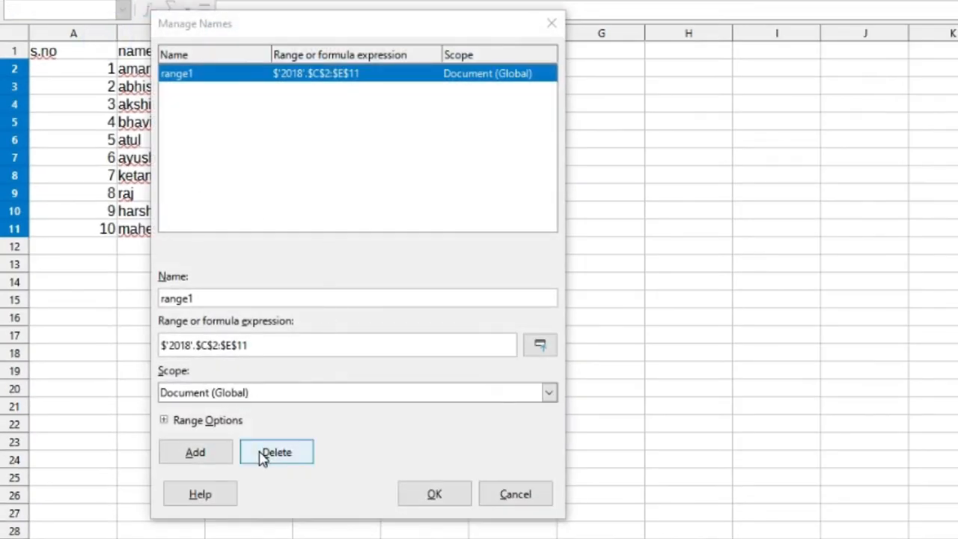
Delete the range1 named range and confirm.
click(276, 452)
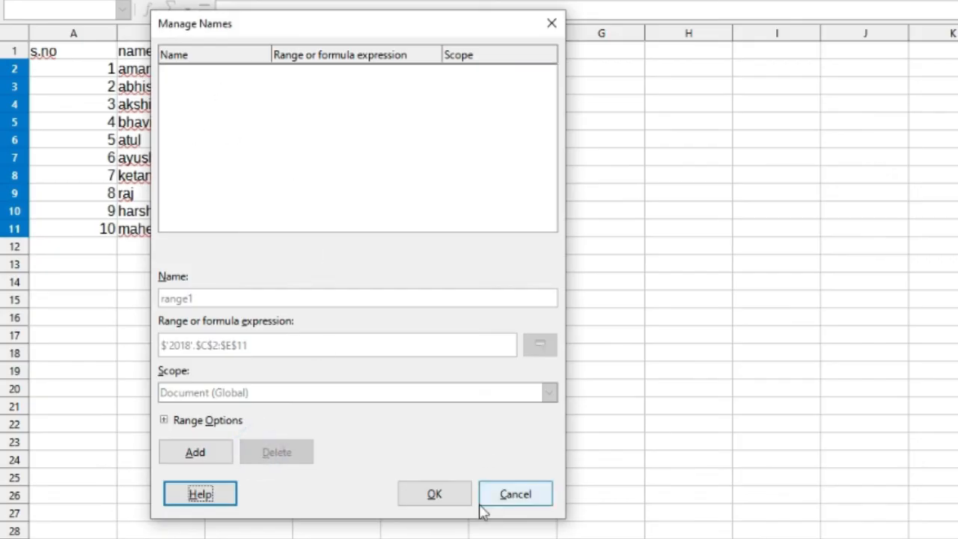
click(515, 494)
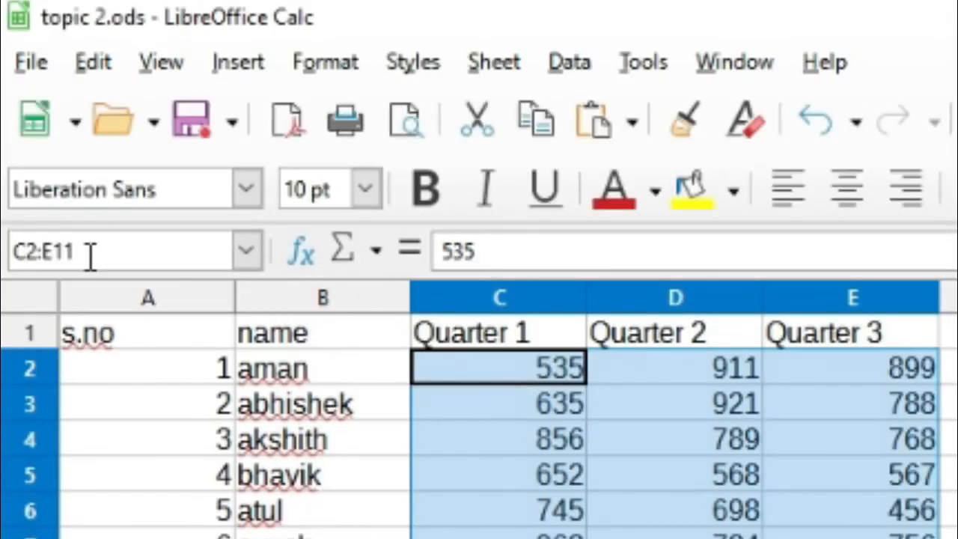